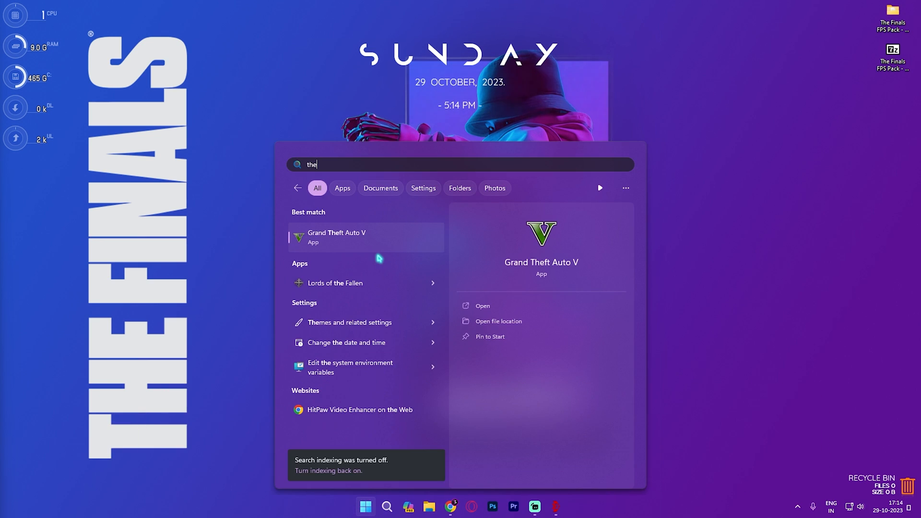
Open The Finals Playtest folder from Start search and bring up Discovery.exe's context menu.
text(Finals)
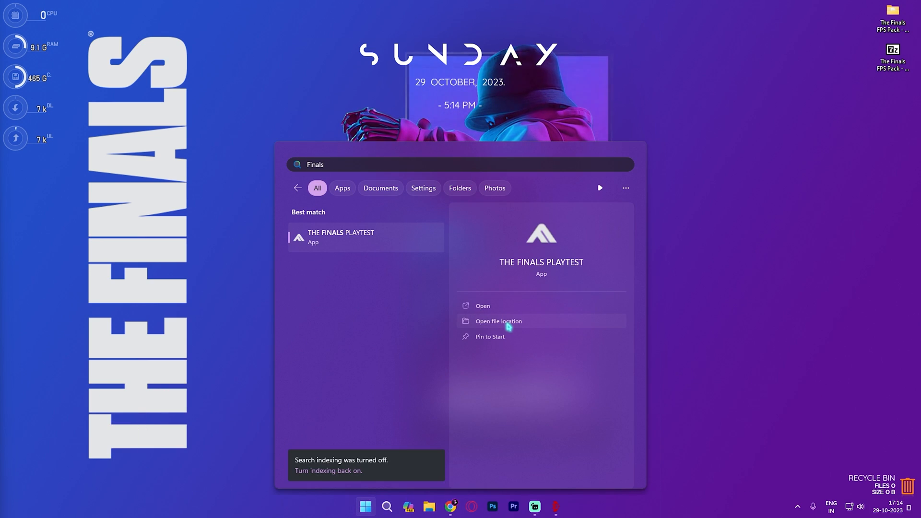
click(498, 321)
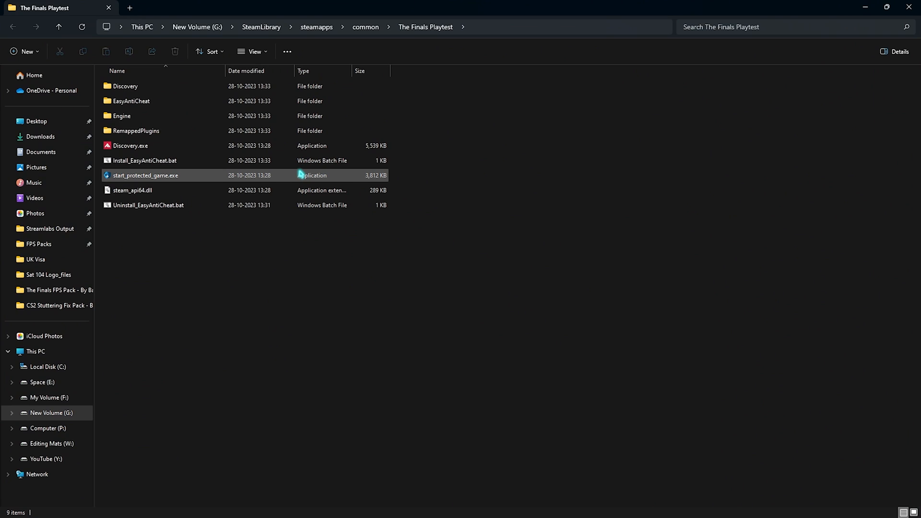
click(130, 144)
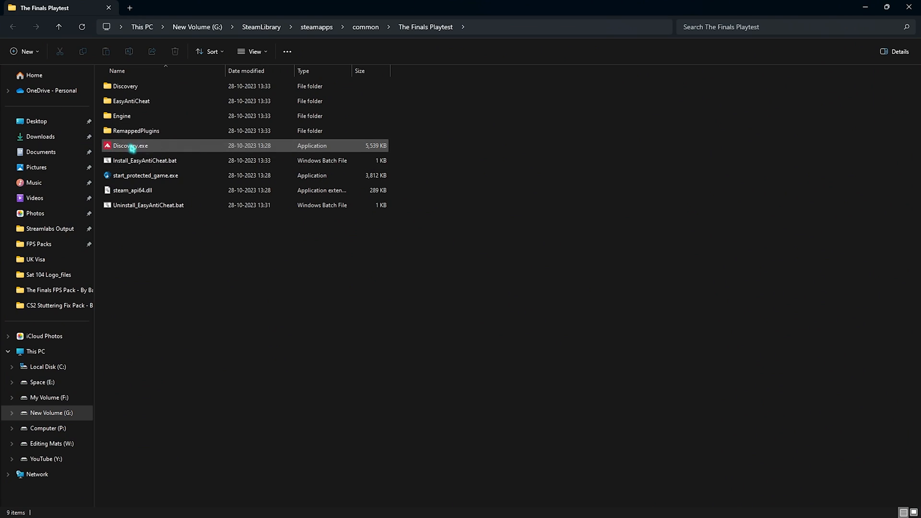
right_click(130, 146)
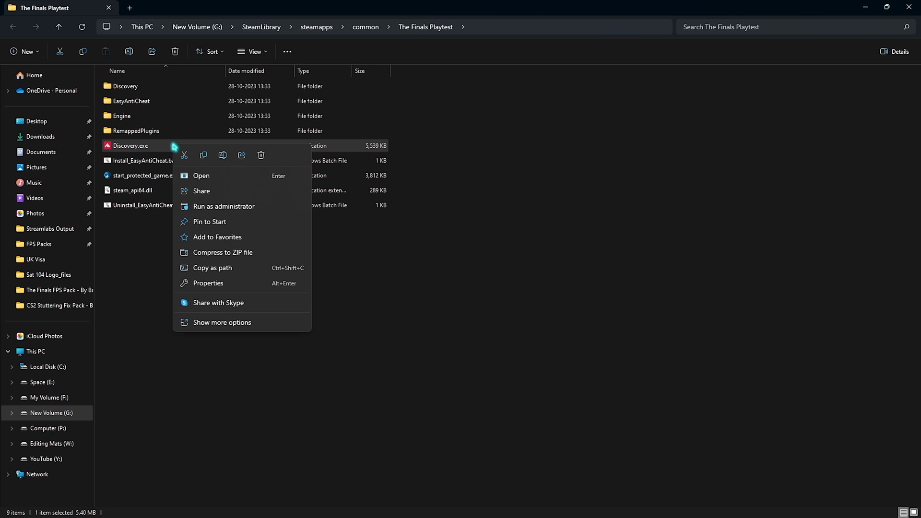
In Discovery.exe's Compatibility properties, disable fullscreen optimizations and override high DPI scaling.
click(208, 282)
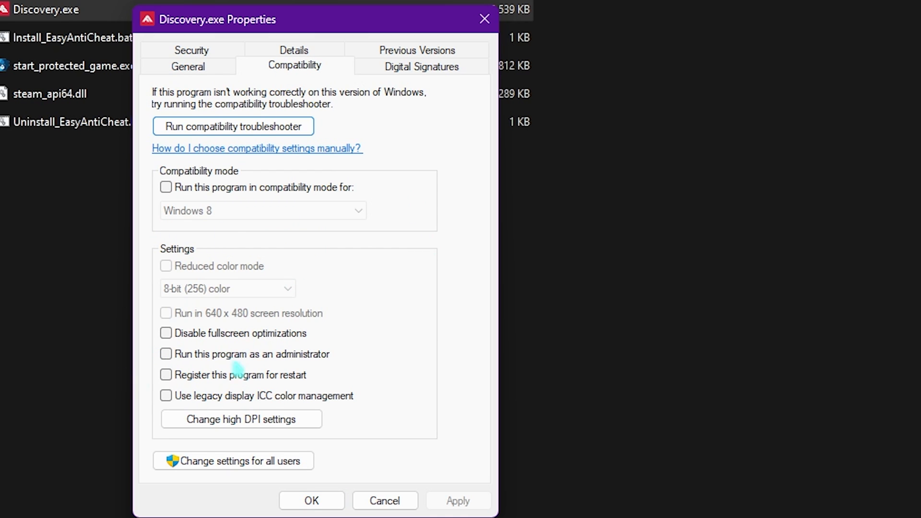
click(165, 333)
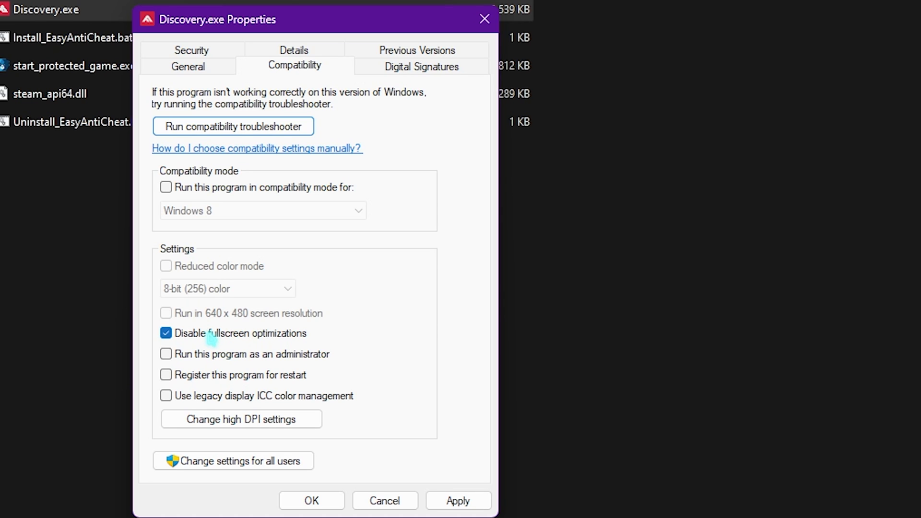
click(240, 419)
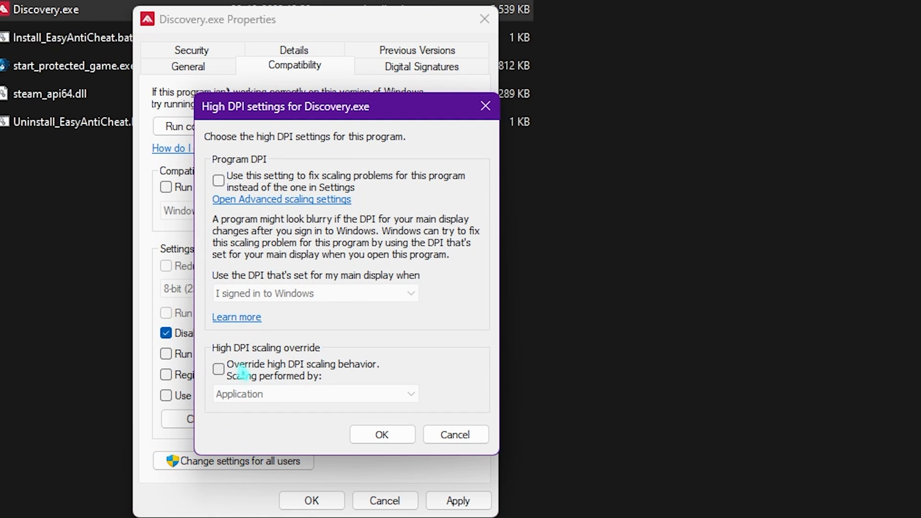
click(219, 369)
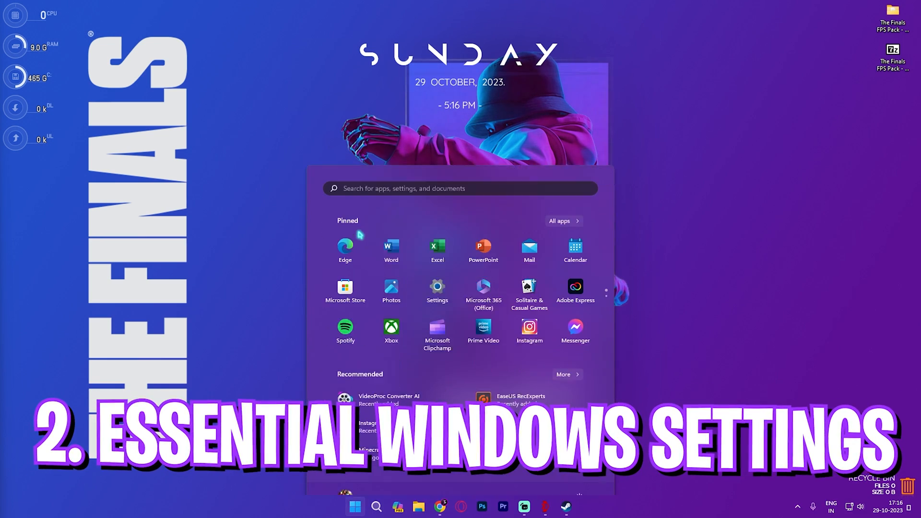
Open Settings' Gaming section to confirm Game Mode is switched on.
click(437, 286)
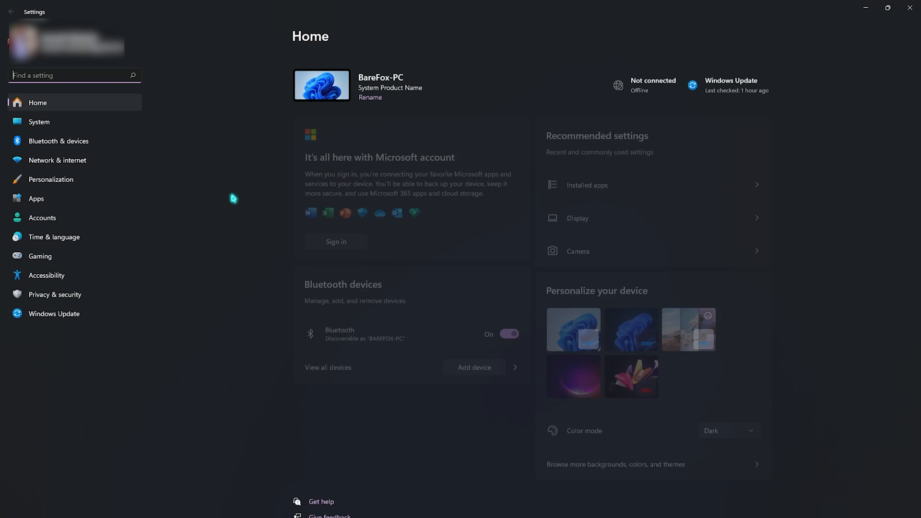
click(40, 256)
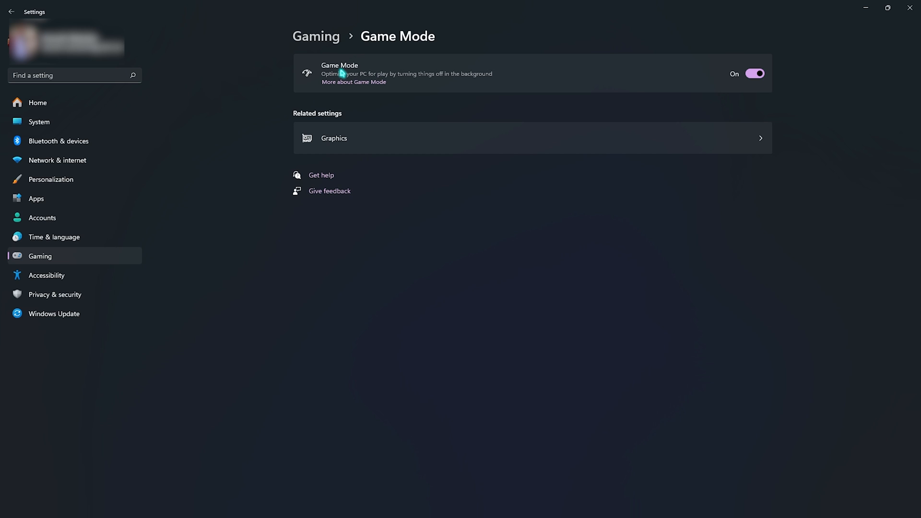
mouse_move(298, 71)
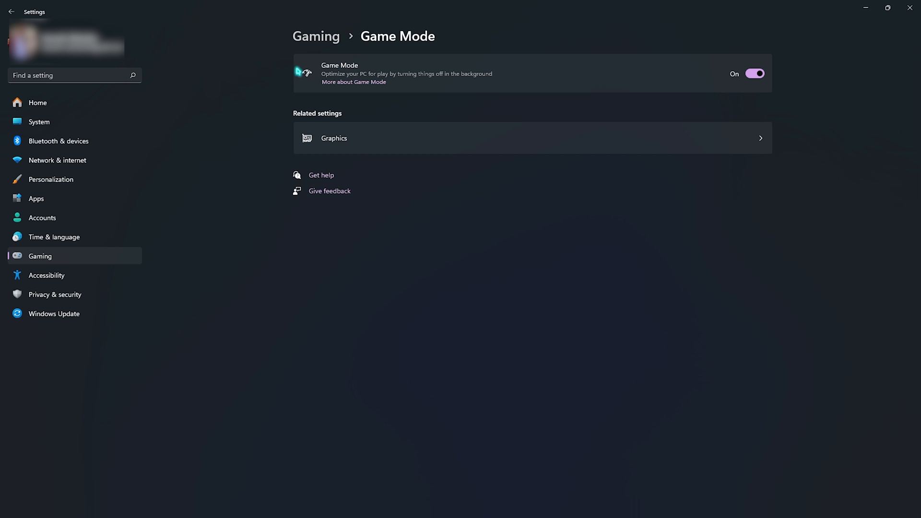
Open Graphics > Default graphics settings to check GPU scheduling and windowed-game optimizations are on.
click(334, 139)
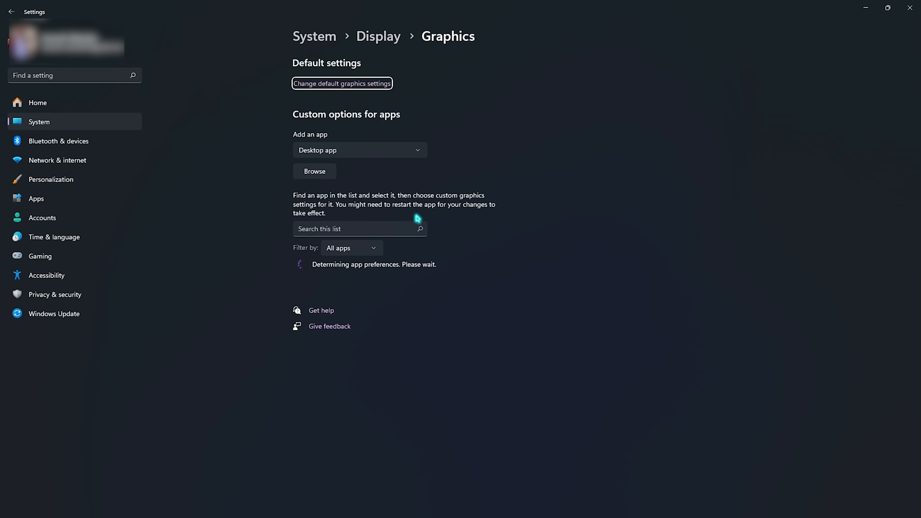
click(341, 83)
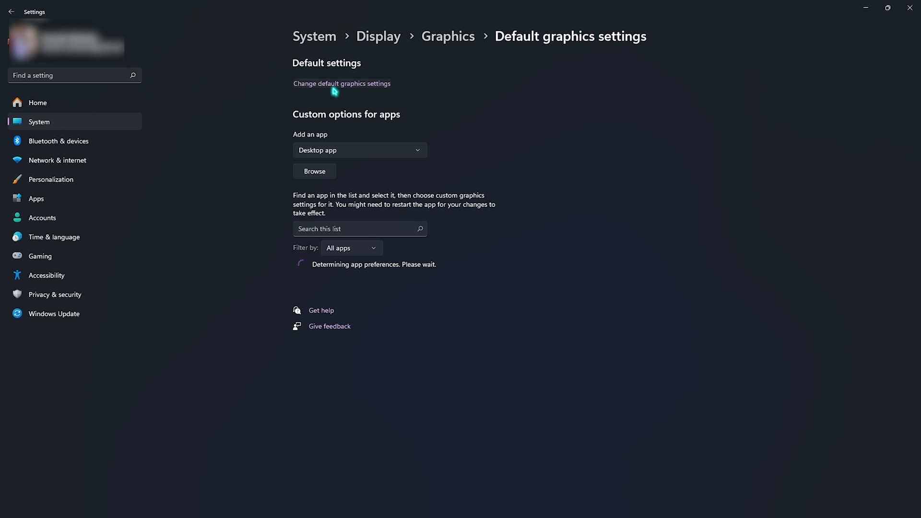
click(341, 83)
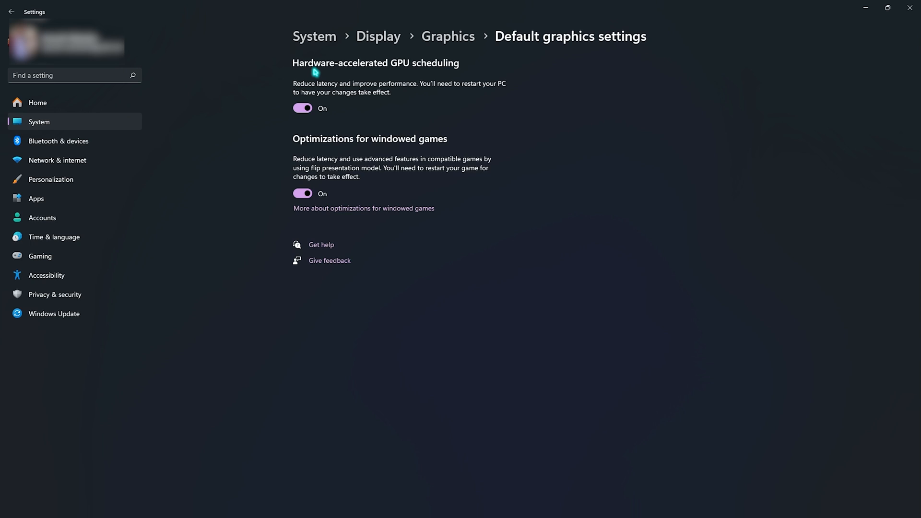
mouse_move(351, 147)
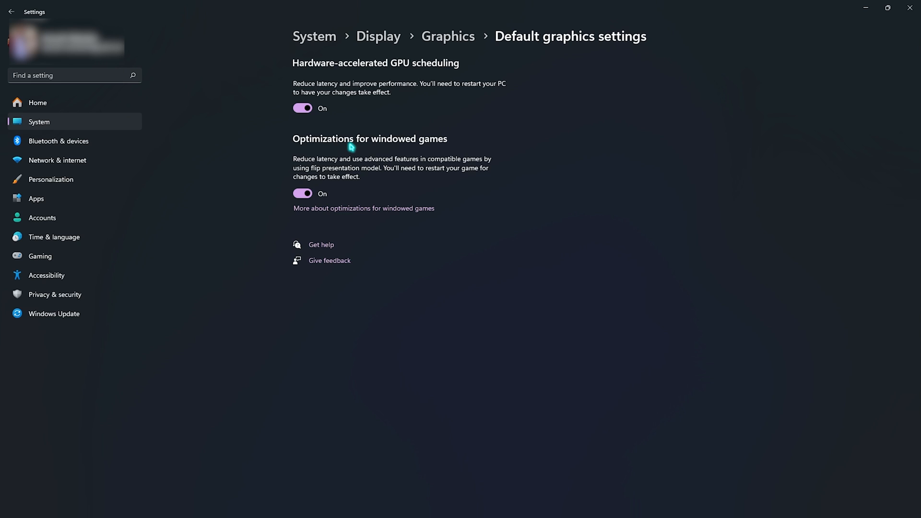
mouse_move(289, 146)
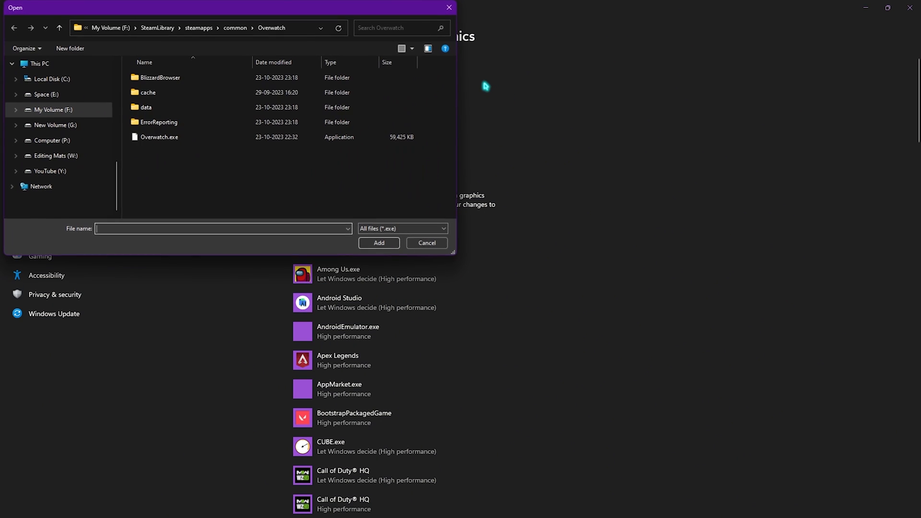
Add Discovery.exe to the graphics app list and choose High performance in its options.
click(159, 136)
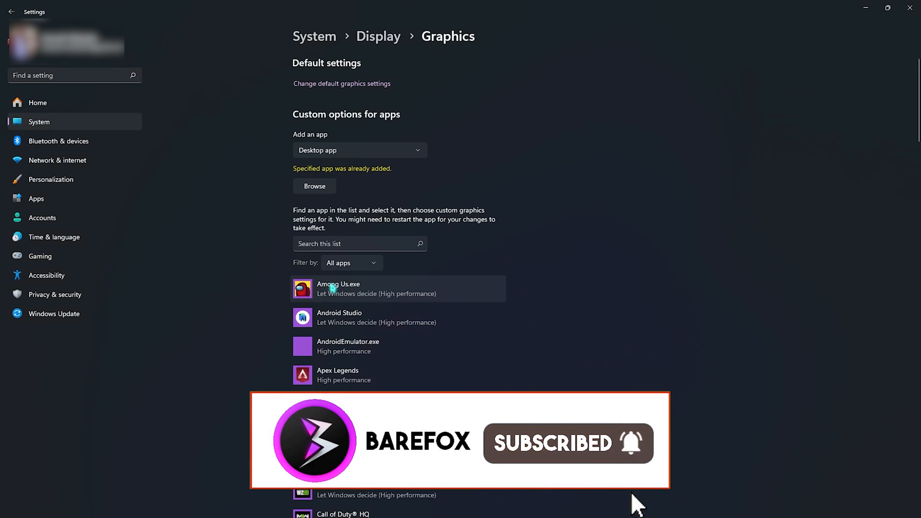
scroll(down, 3)
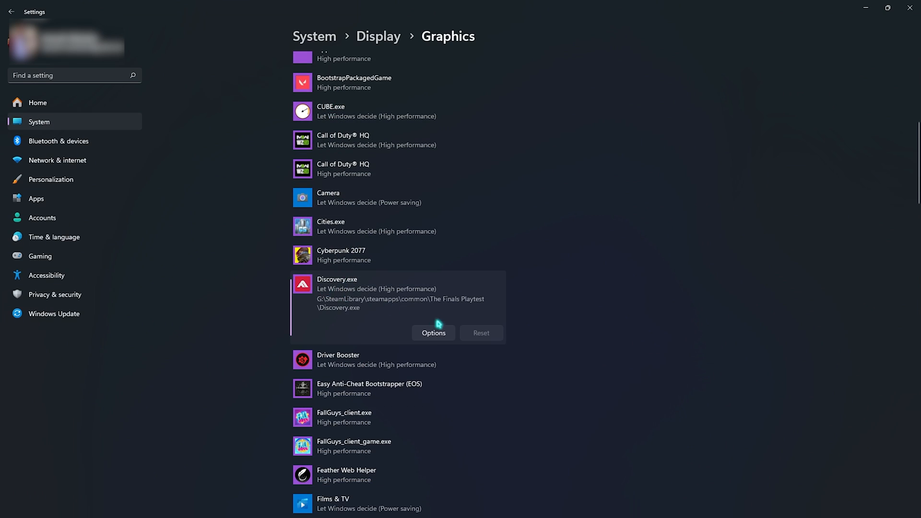
click(433, 333)
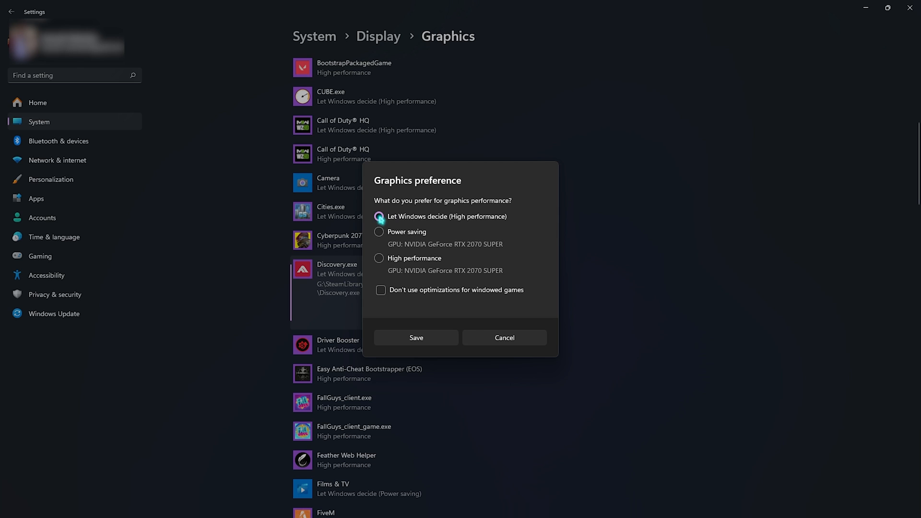
click(379, 258)
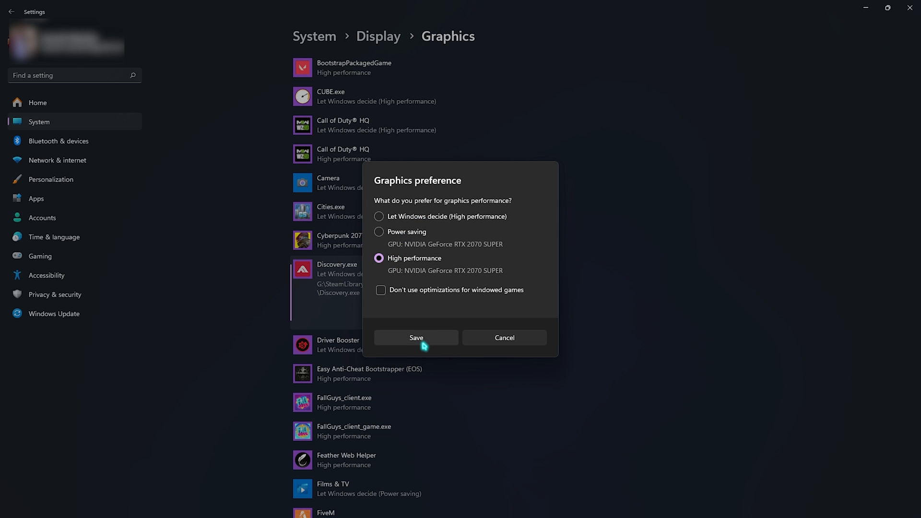
Save High performance, keep only thumbnails and smooth screen fonts, and view the Advanced tab.
click(416, 337)
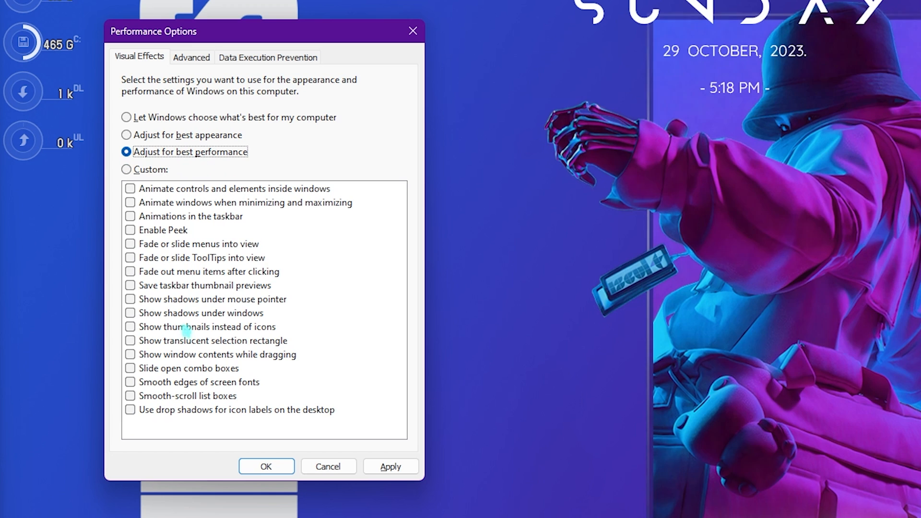
click(130, 326)
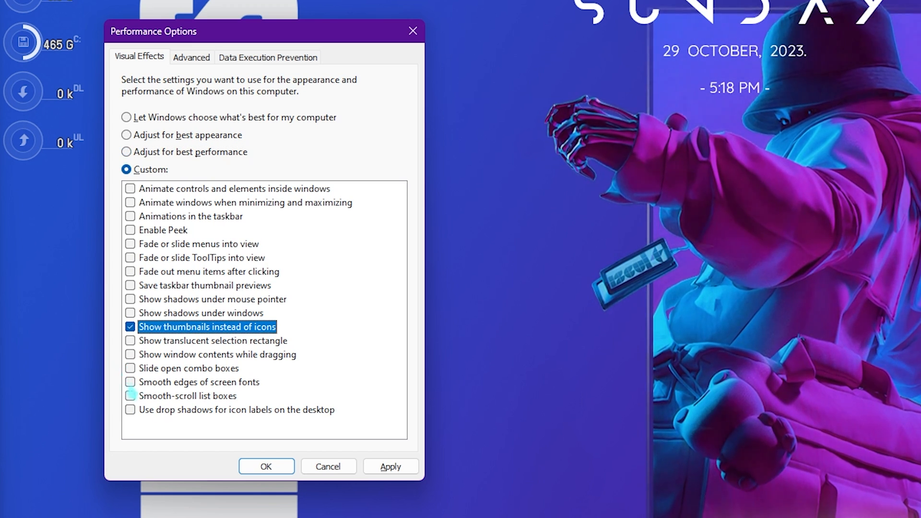
click(130, 382)
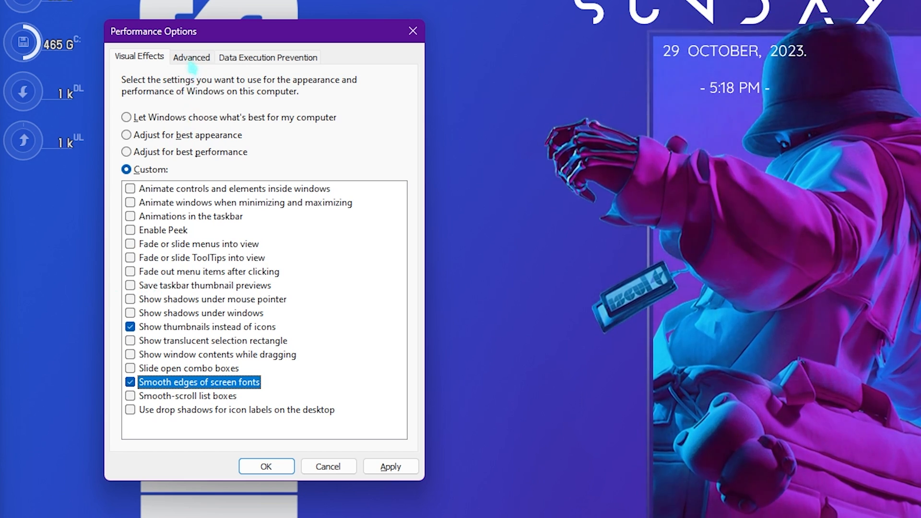
click(191, 57)
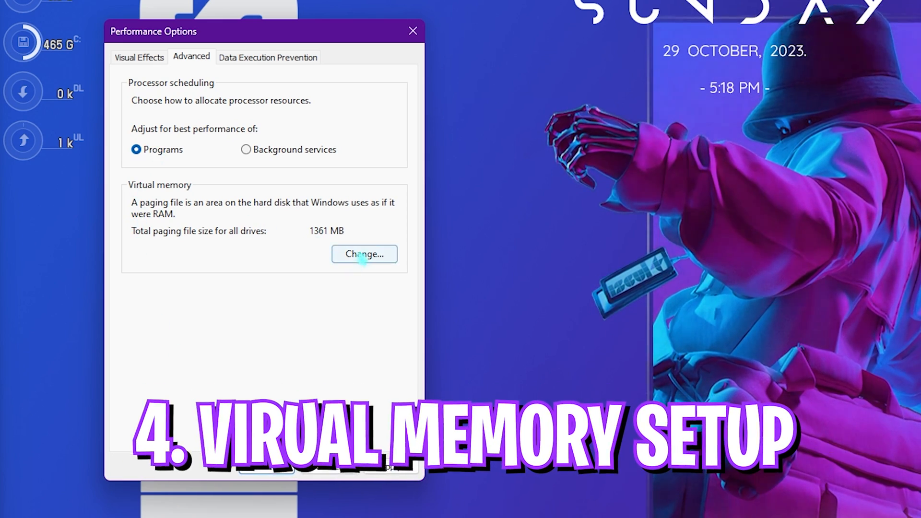
Give drive C: a custom 1361–16384 MB paging file in Virtual Memory.
click(364, 254)
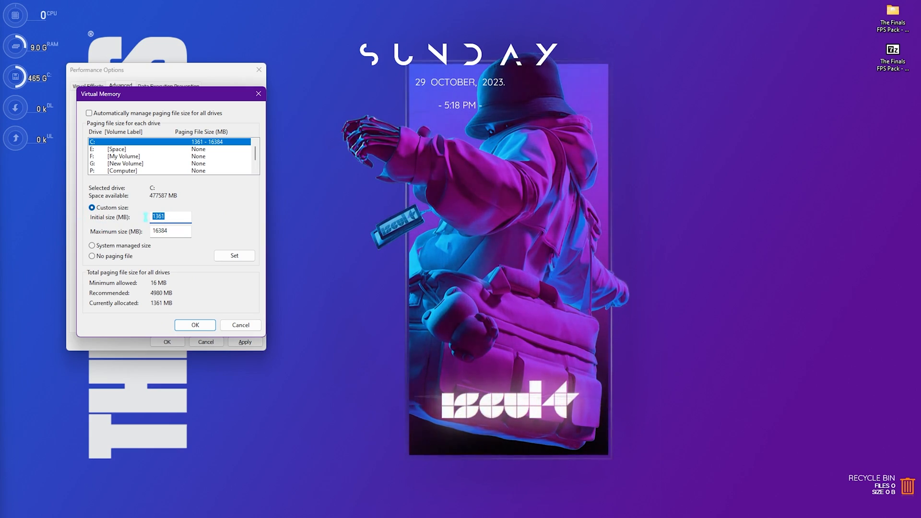
click(170, 230)
text(sys)
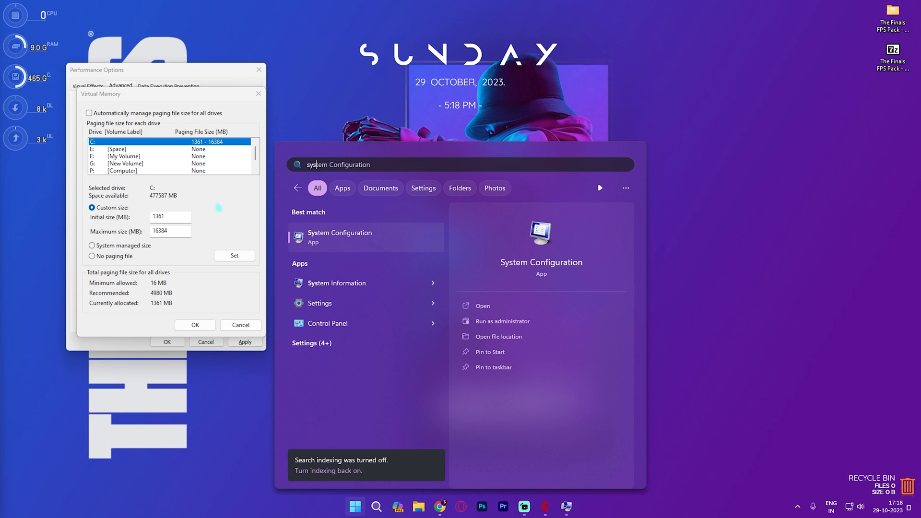
Read 32 GB installed RAM in System Information and compute 16 × 1024 = 16,384.
click(337, 283)
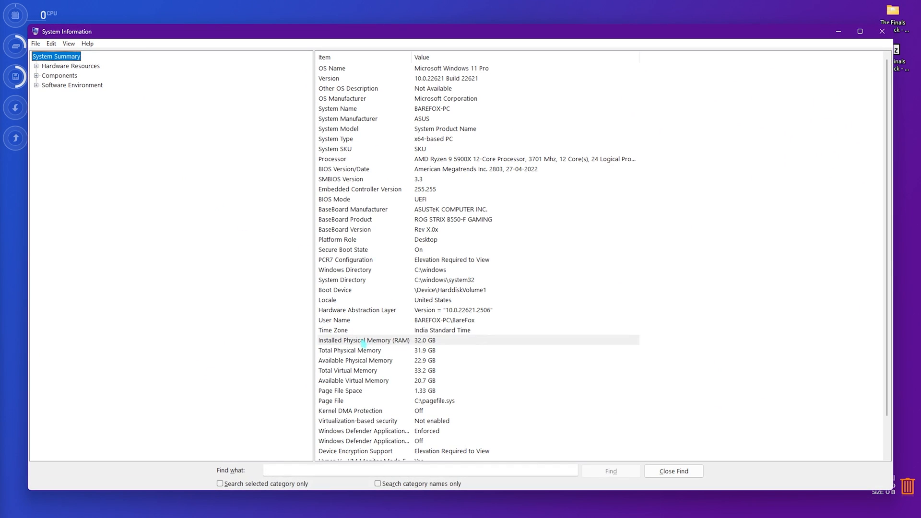
click(364, 340)
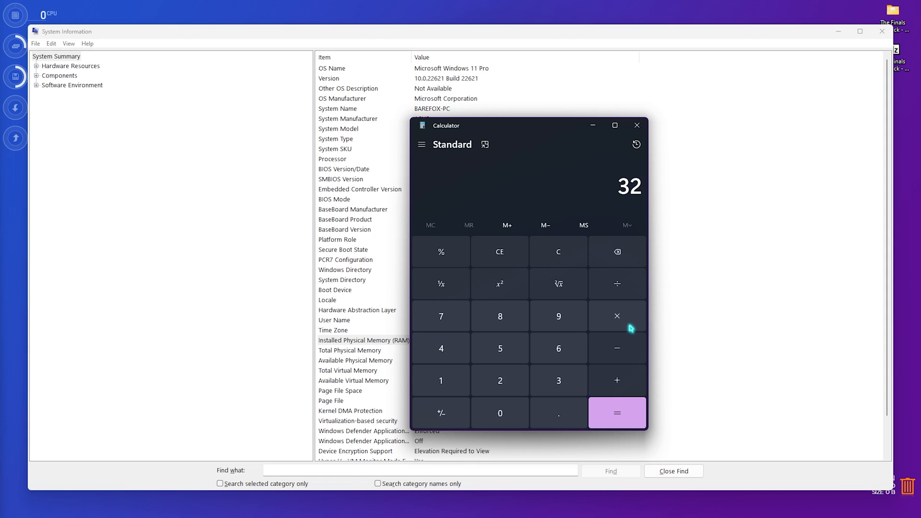
click(617, 413)
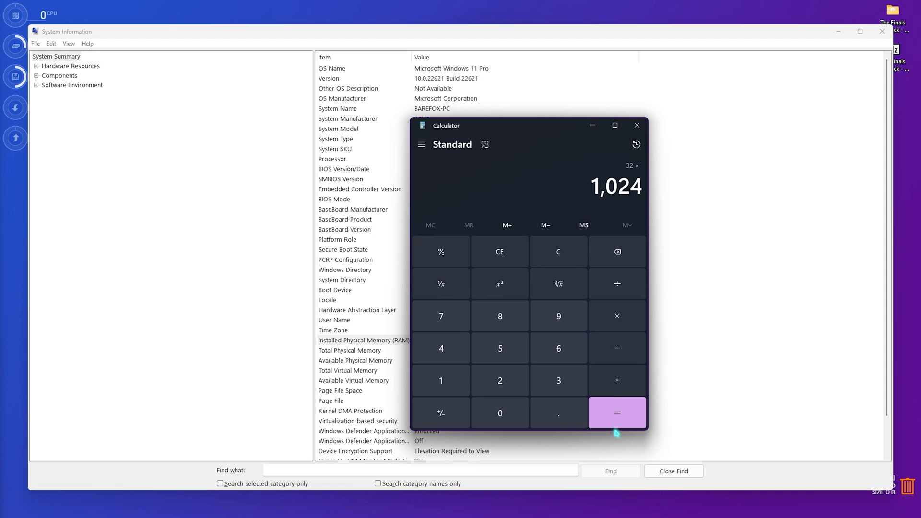
click(616, 413)
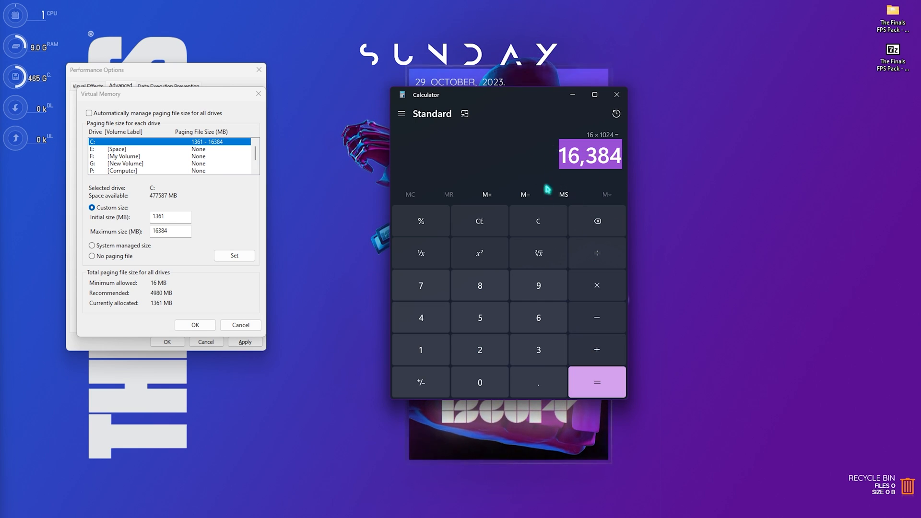
Compute 16,384 ÷ 2 in Calculator and accept the custom paging file sizes.
click(596, 382)
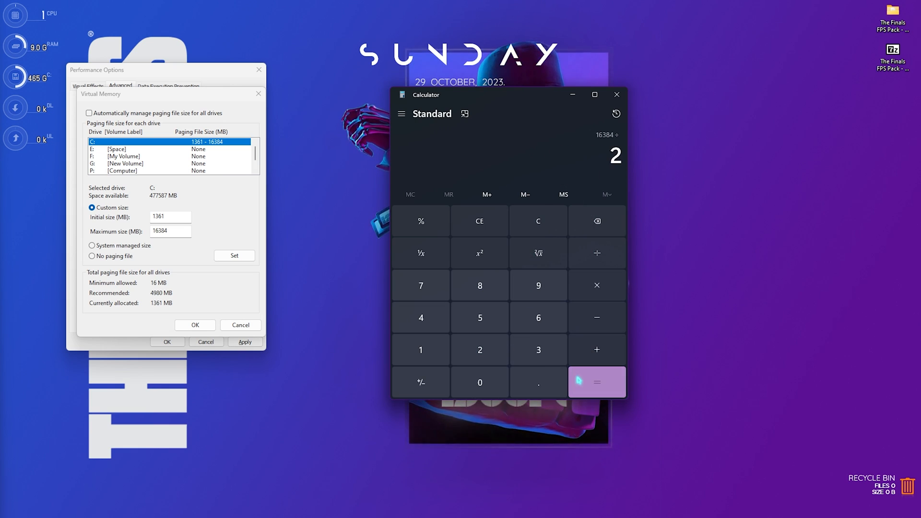
click(596, 382)
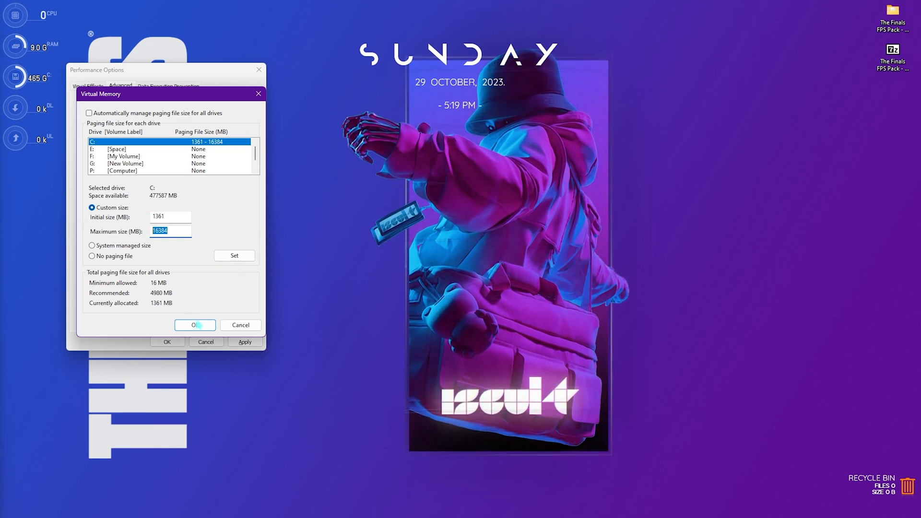
click(194, 324)
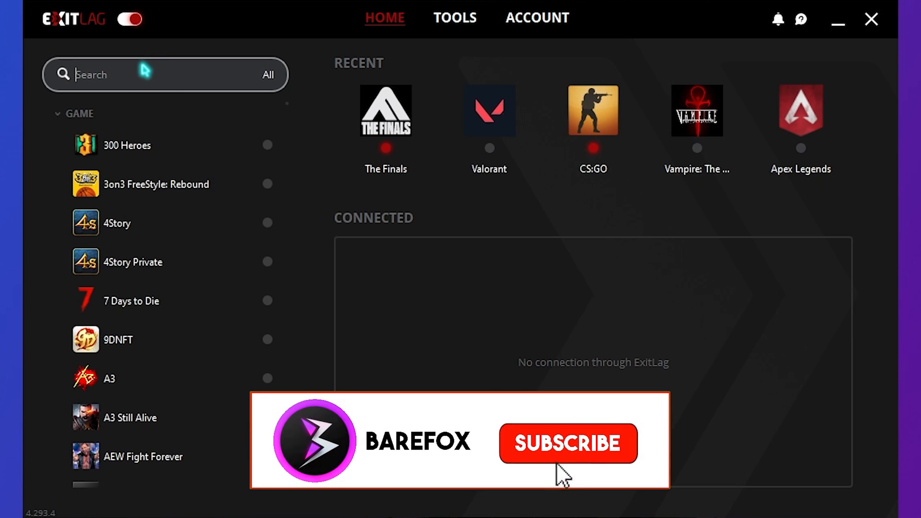
Search ExitLag for 'Final' and apply The Finals routes via SG Singapore01.
click(567, 443)
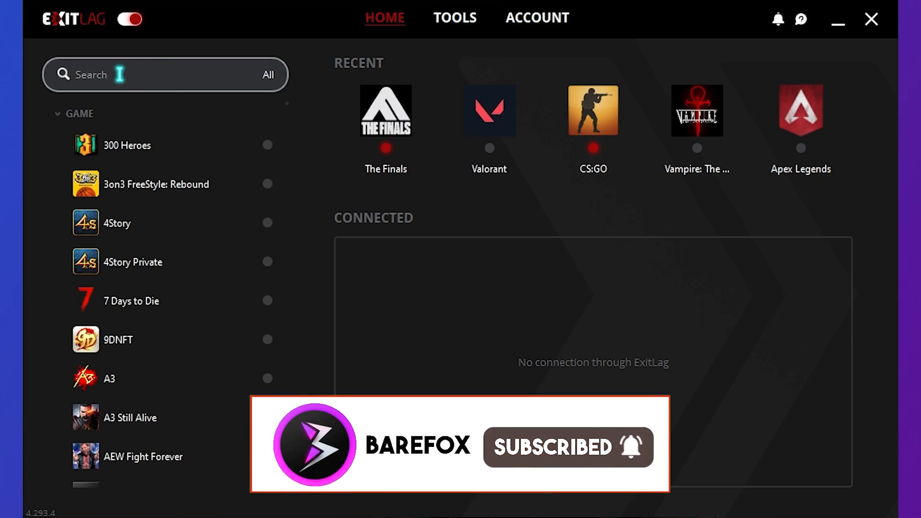
text(Final)
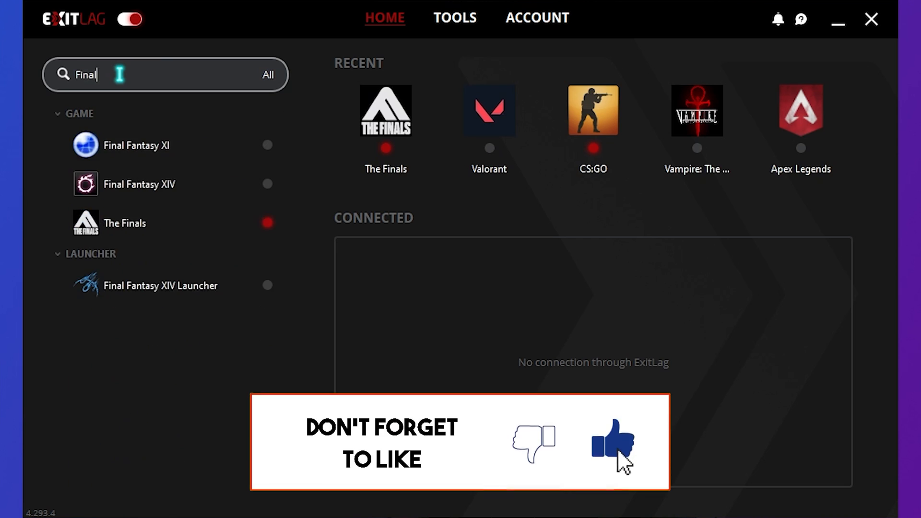
click(125, 223)
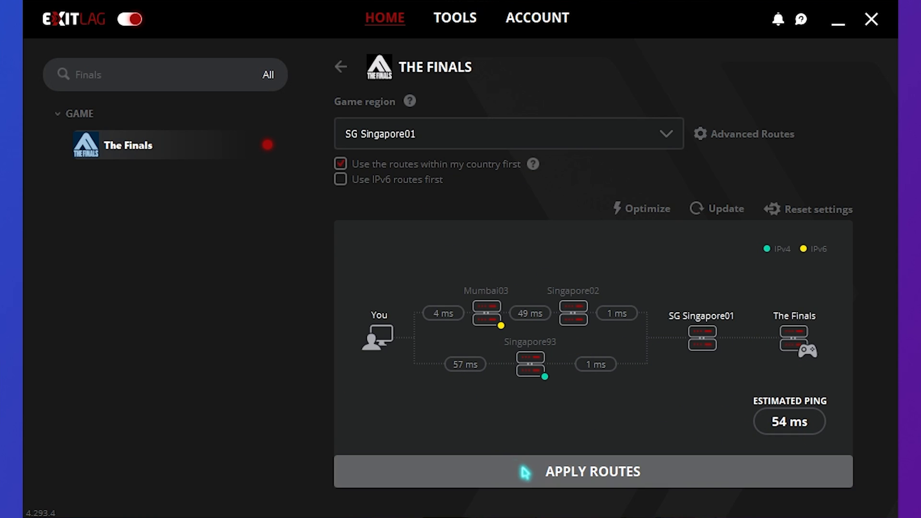
click(340, 66)
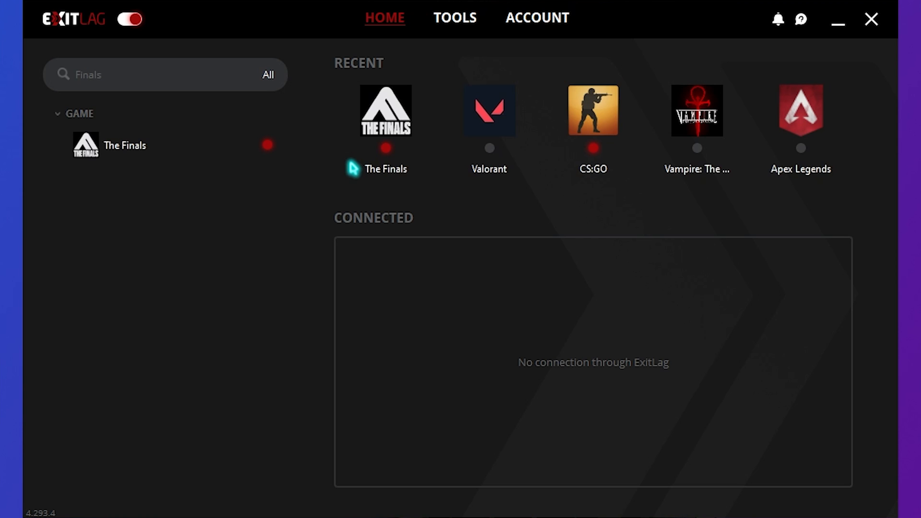
Enable ExitLag's FPS Boost tweak disabling Energy Efficient Ethernet, confirming the network adapter restart.
click(455, 18)
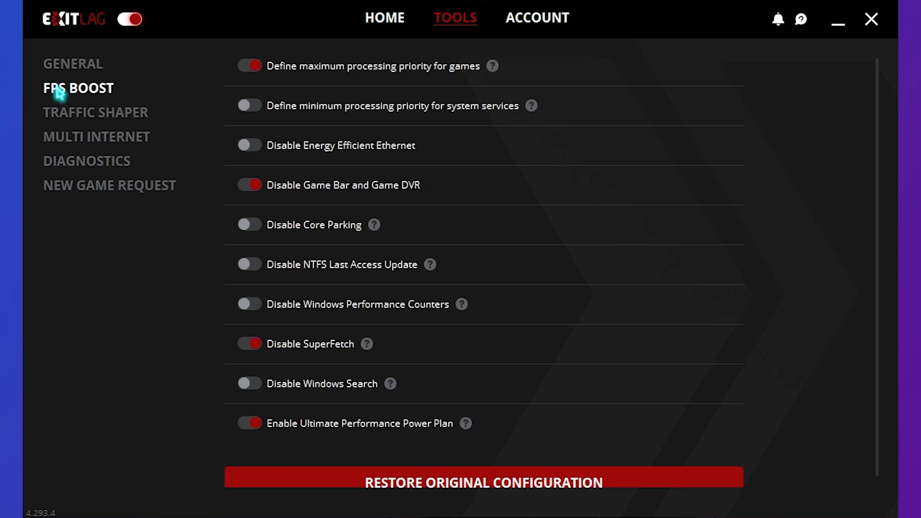
click(249, 145)
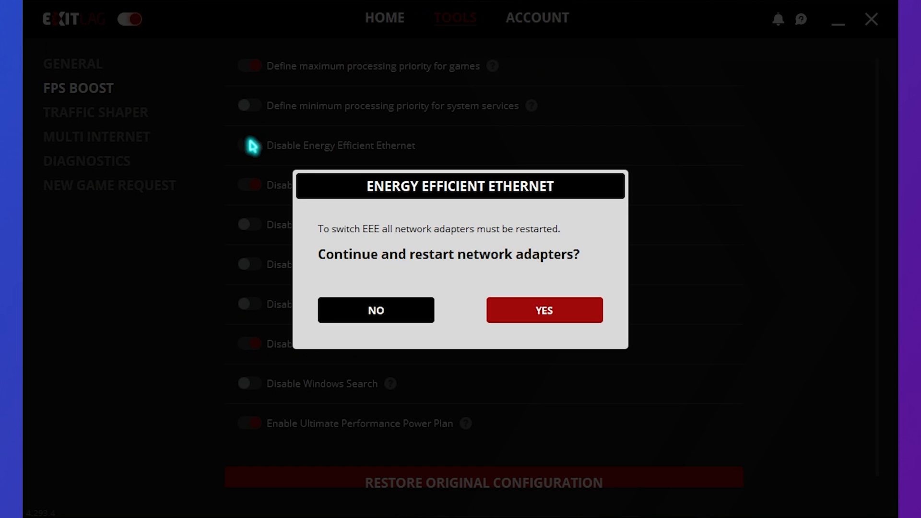
click(542, 309)
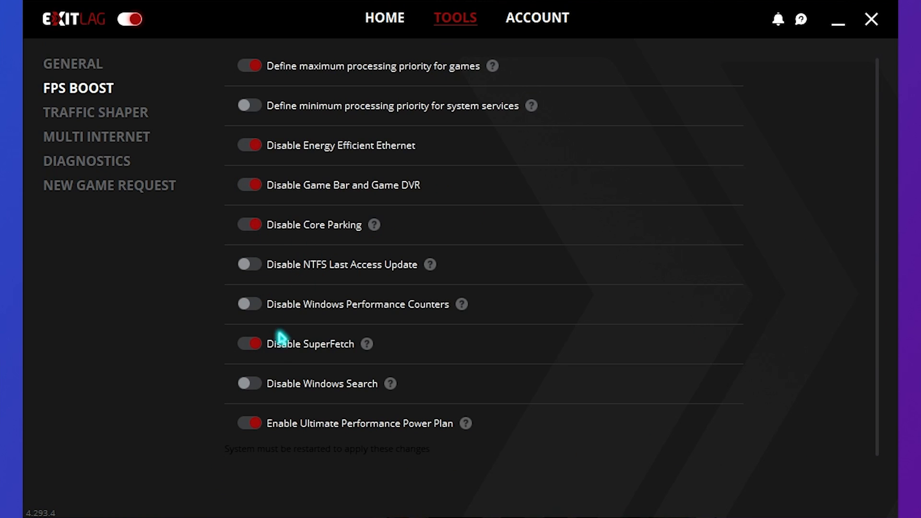
mouse_move(254, 437)
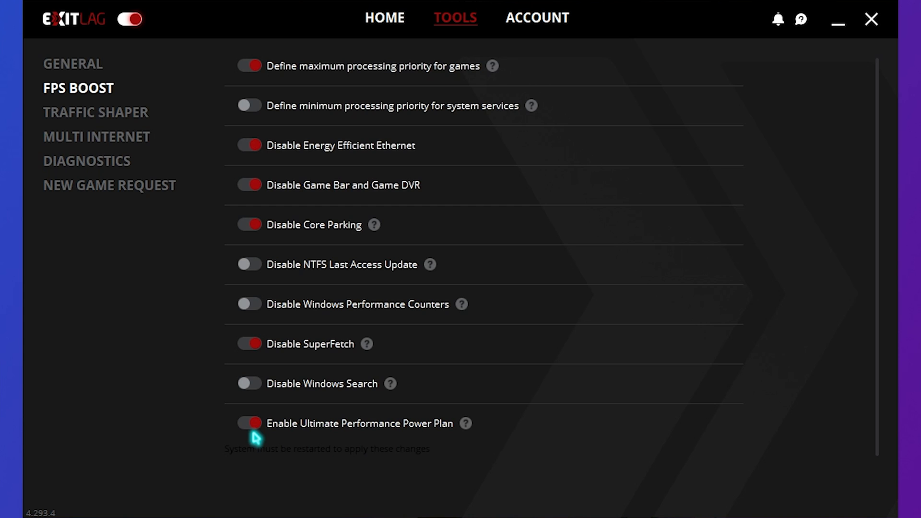
mouse_move(105, 70)
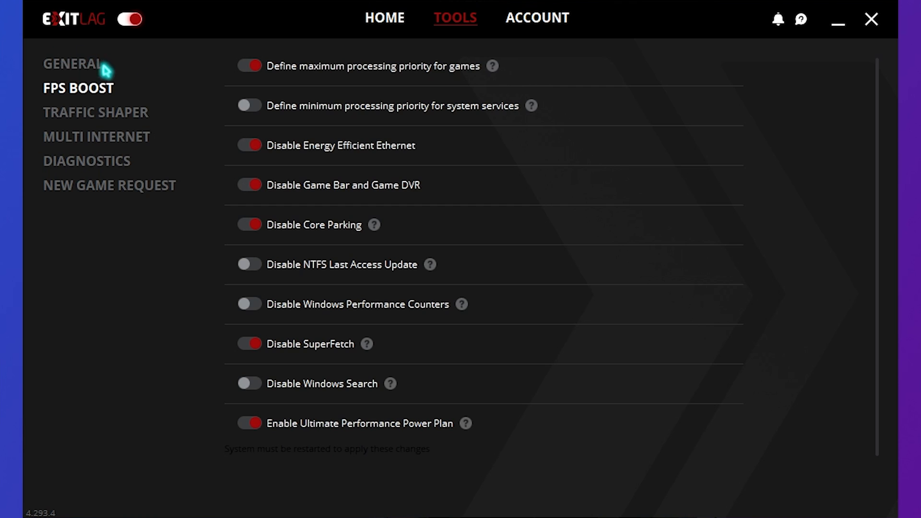
click(384, 18)
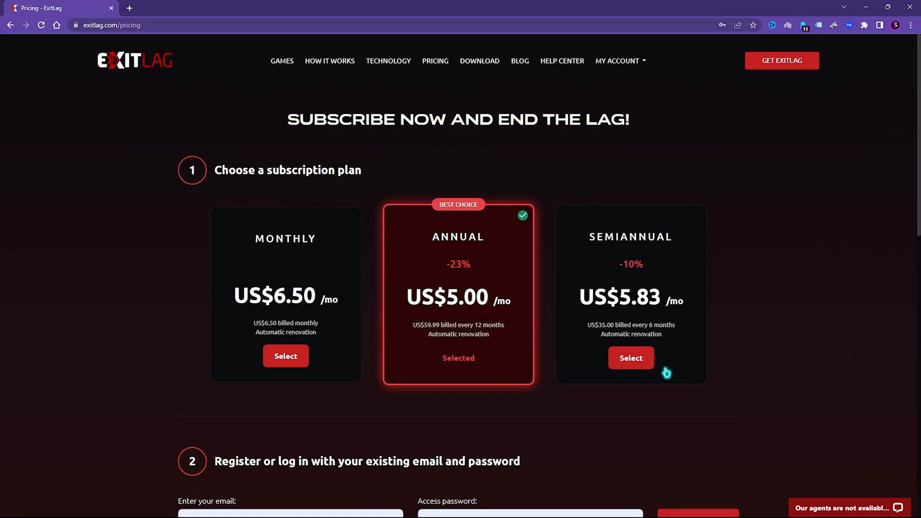
mouse_move(320, 265)
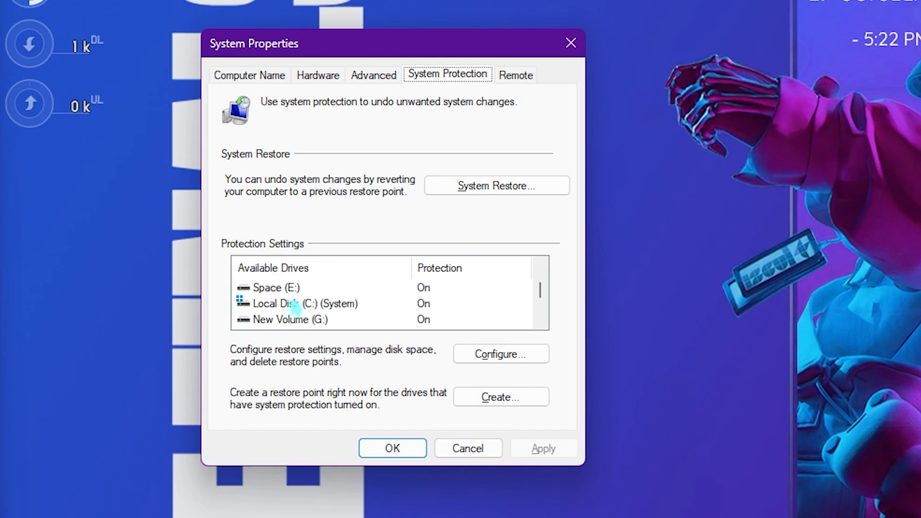
Create a restore point for Local Disk (C:) with the description 'The Finals'.
click(305, 303)
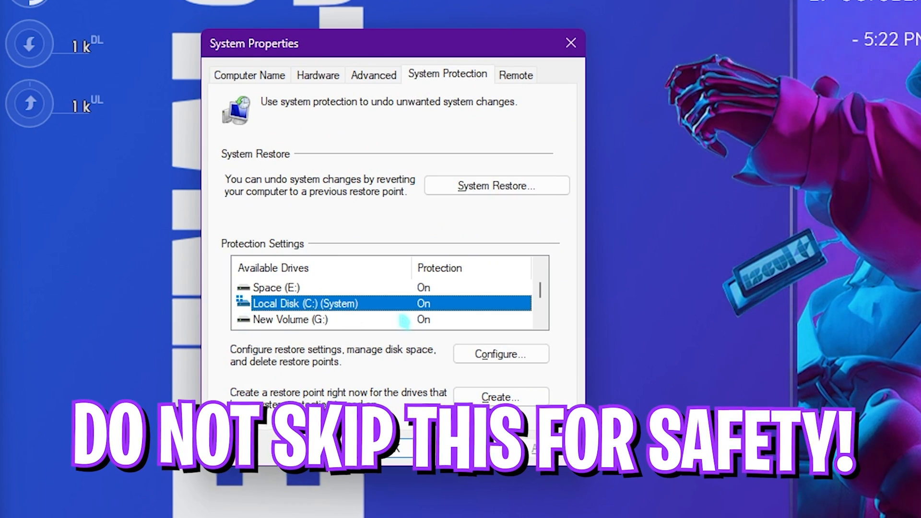
click(499, 354)
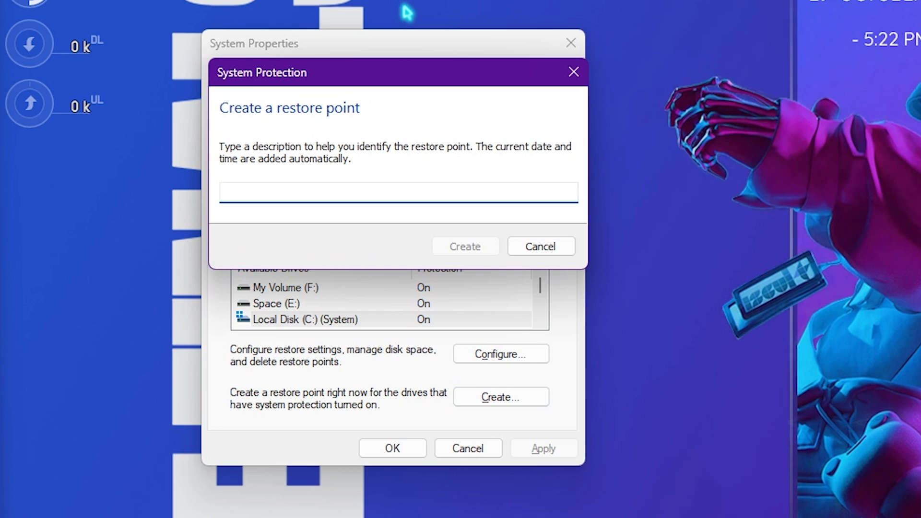
text(The Finals)
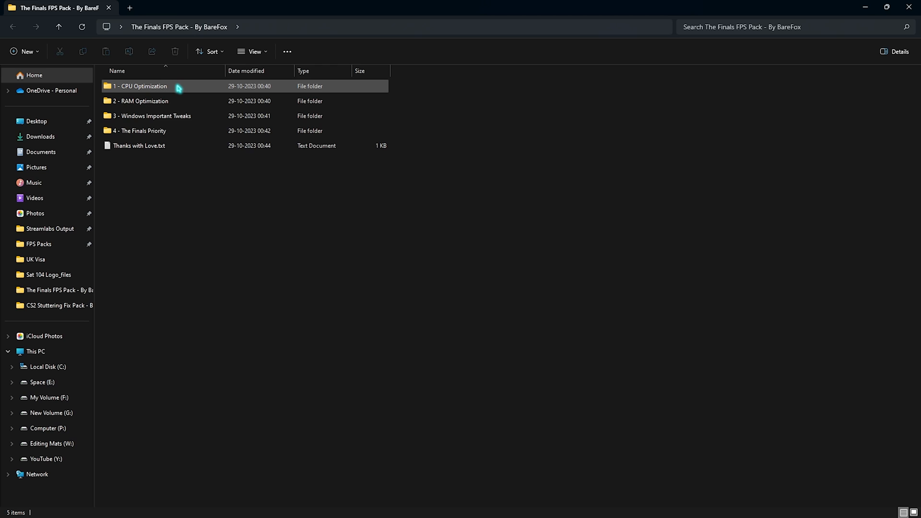
Check the AMD Ryzen processor in System Information, then open 1 - CPU Optimization's AMD folder.
double_click(140, 86)
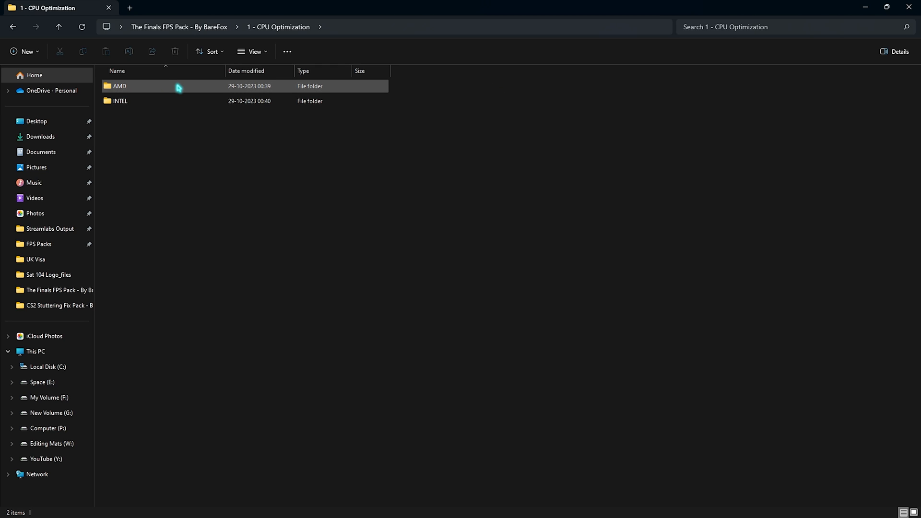
click(120, 100)
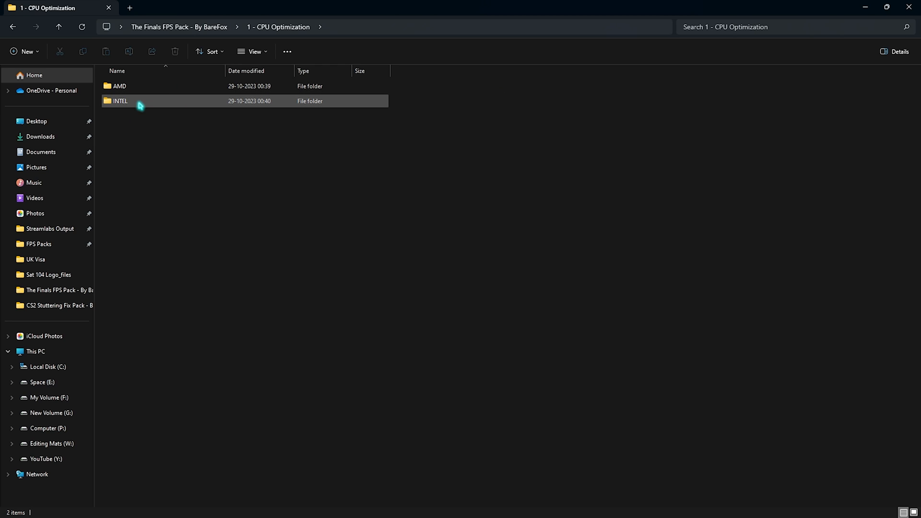
mouse_move(120, 100)
text(sys)
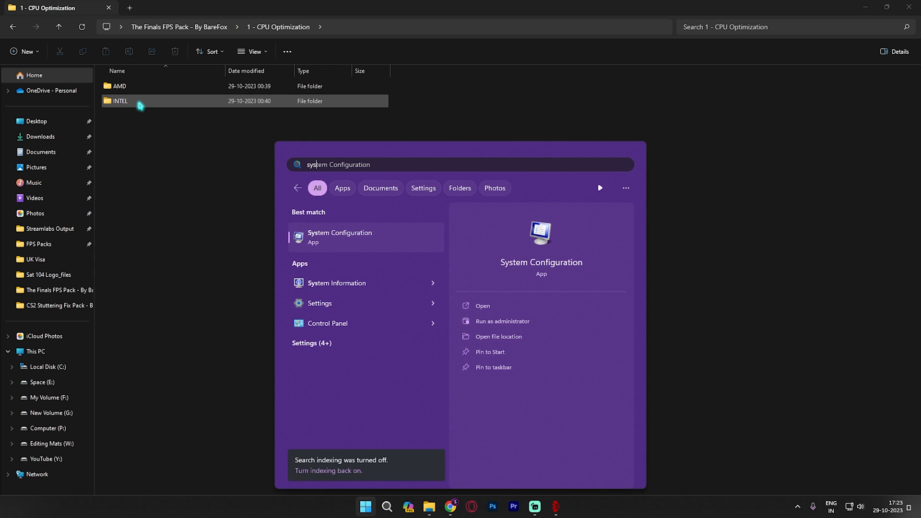
click(337, 282)
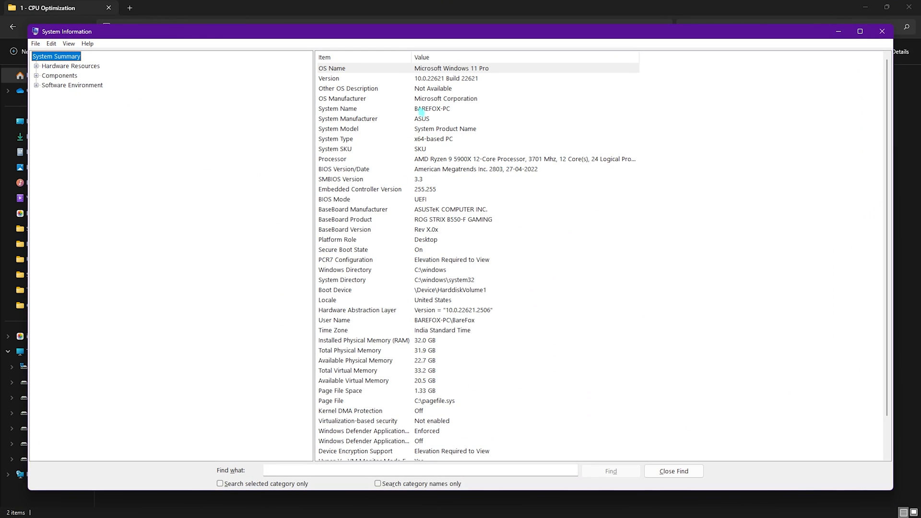
mouse_move(340, 159)
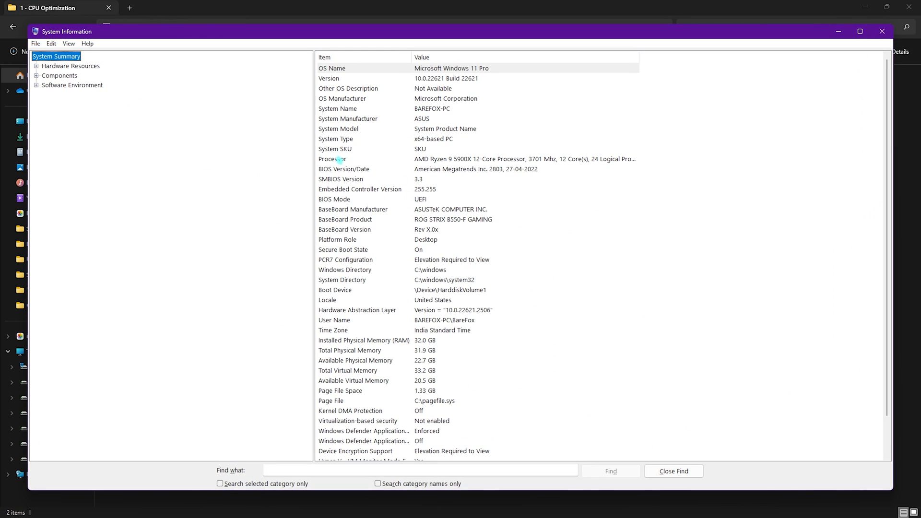
click(332, 159)
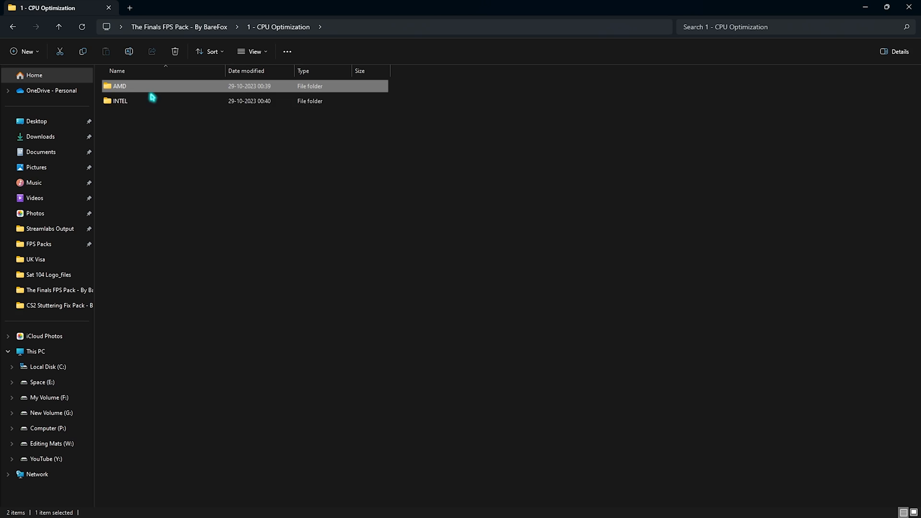
double_click(120, 100)
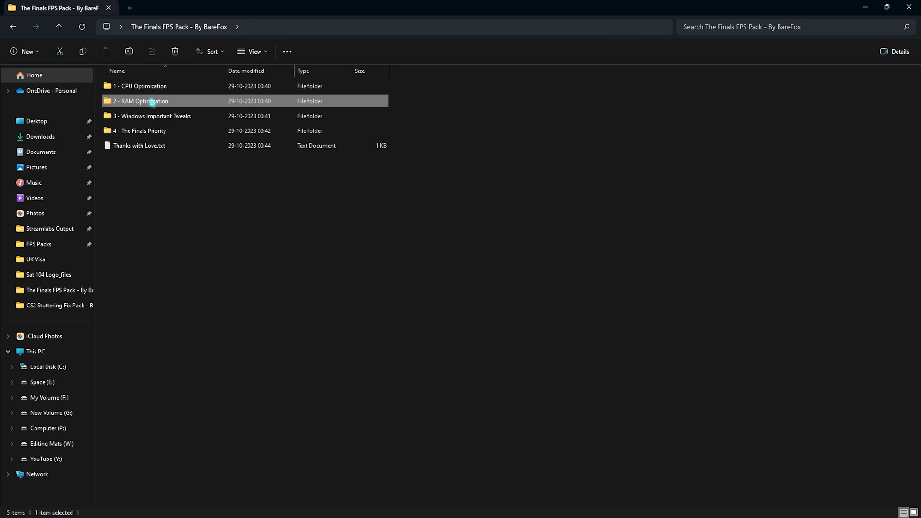
Merge 32GB Ram.reg from 2 - RAM Optimization into the registry.
double_click(141, 100)
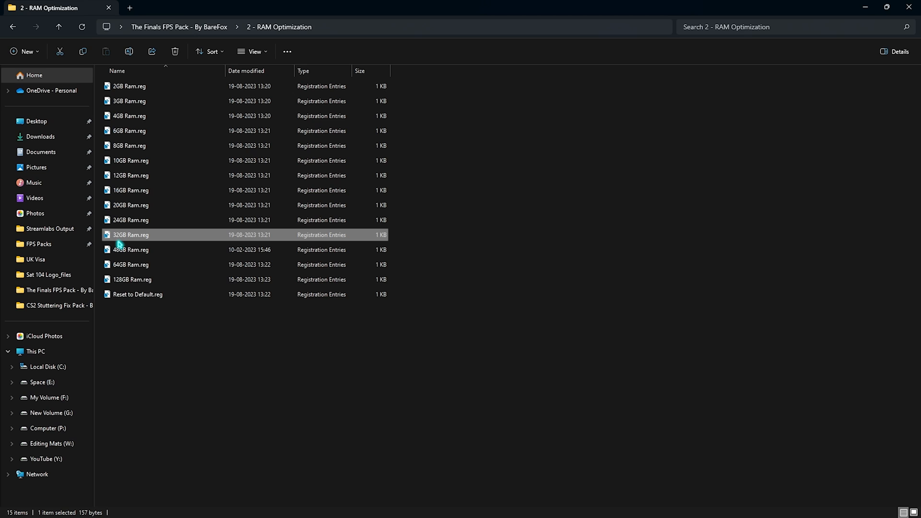
mouse_move(129, 235)
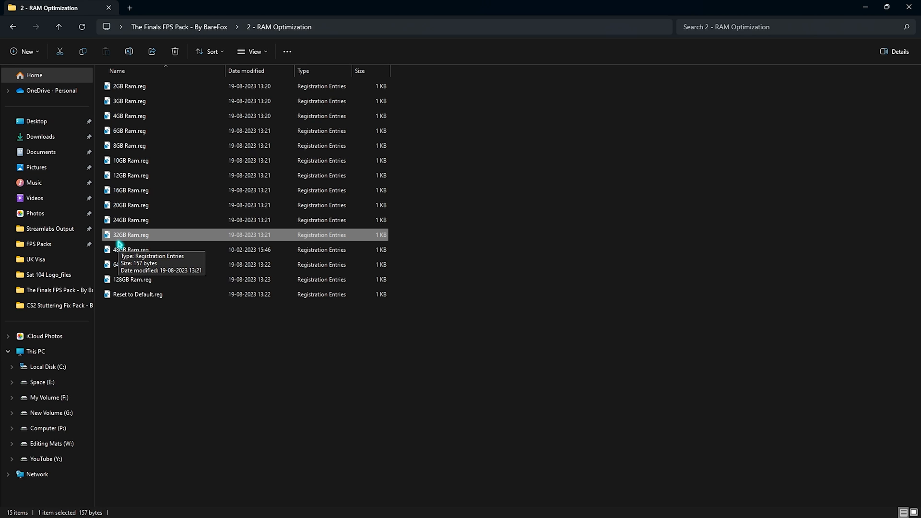
key(ctrl+a)
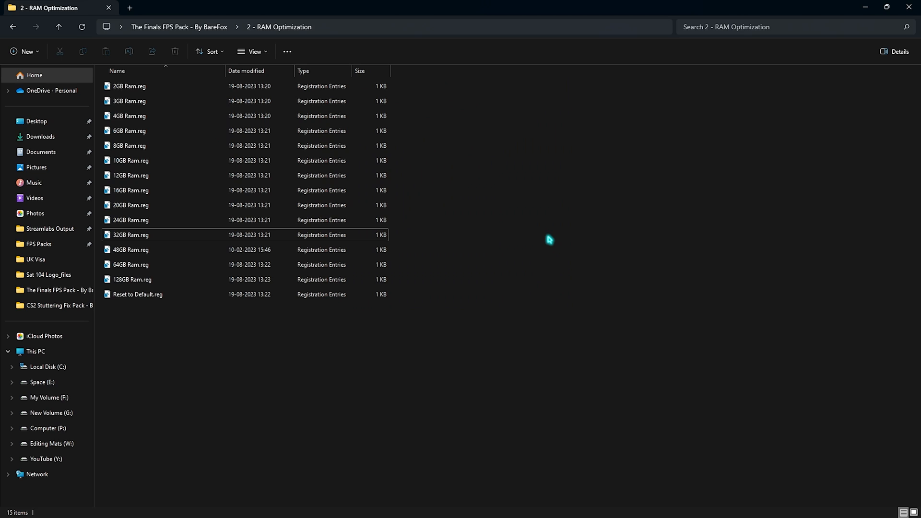
click(130, 234)
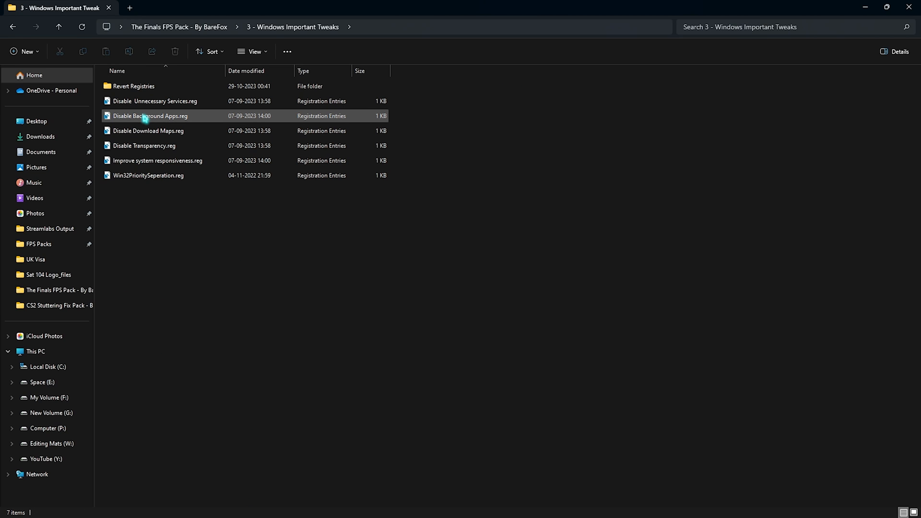
Select all six .reg files in 3 - Windows Important Tweaks and merge them.
click(148, 131)
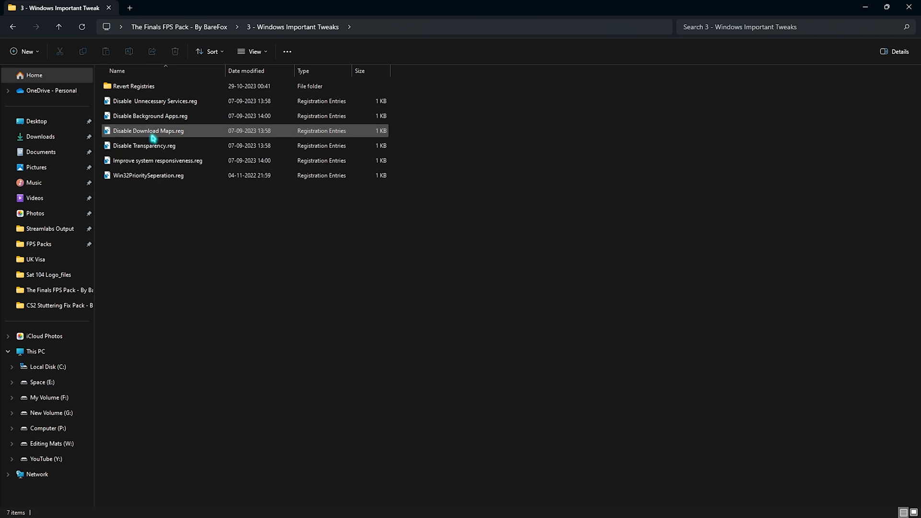
click(138, 285)
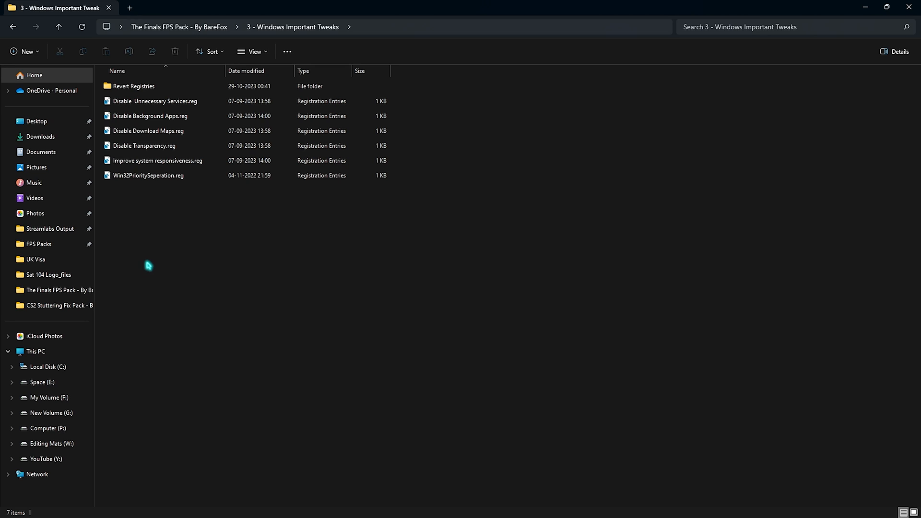
mouse_move(191, 293)
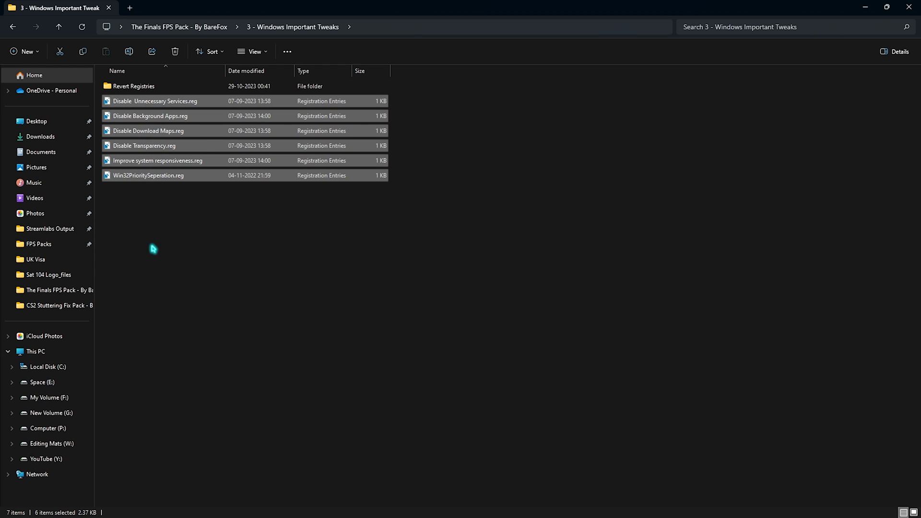
double_click(133, 86)
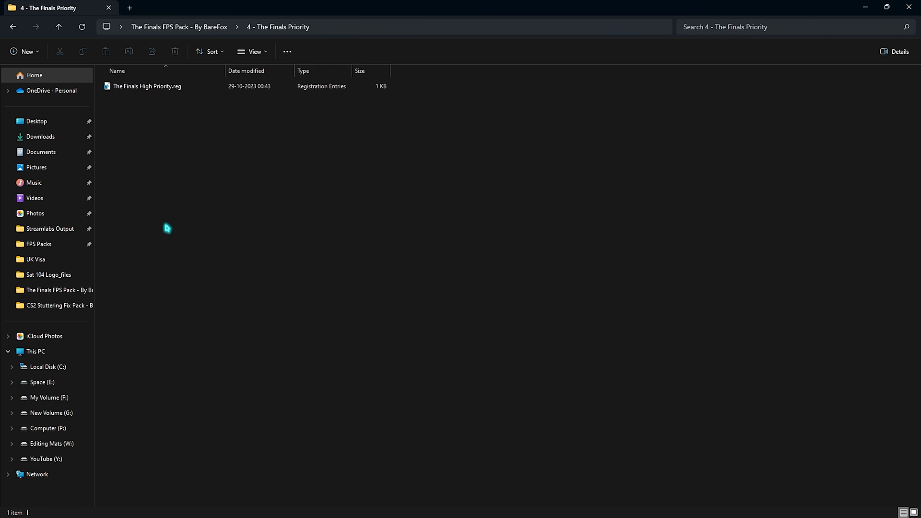
Select The Finals High Priority.reg in 4 - The Finals Priority.
click(147, 86)
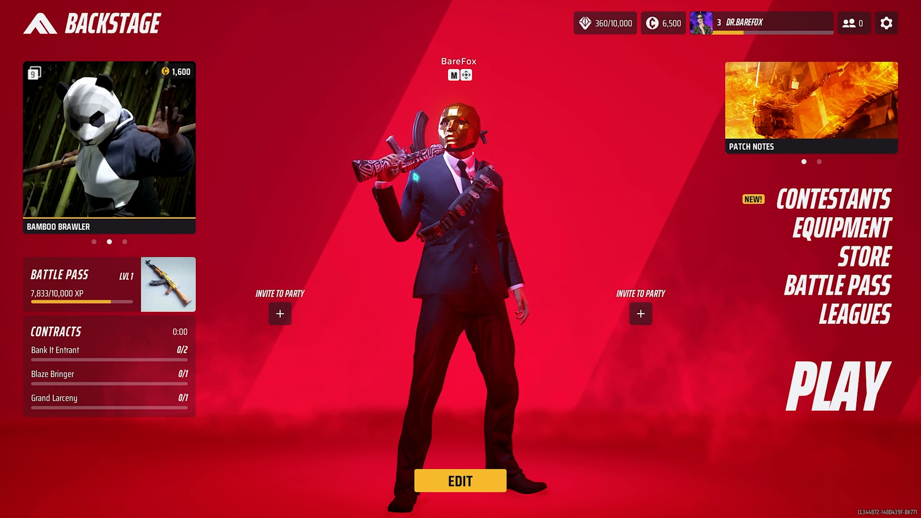
Set The Finals video scaling to NVIDIA DLSS Performance and quality options to Low.
click(886, 23)
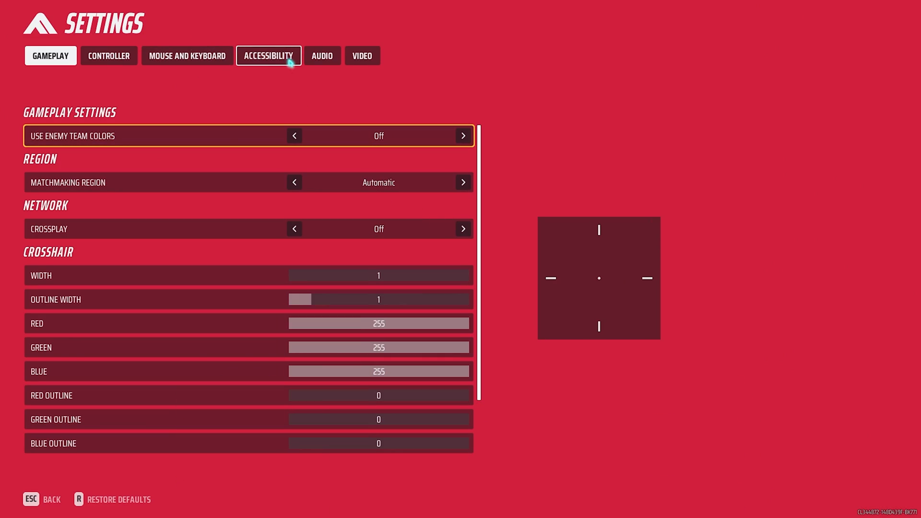
click(362, 55)
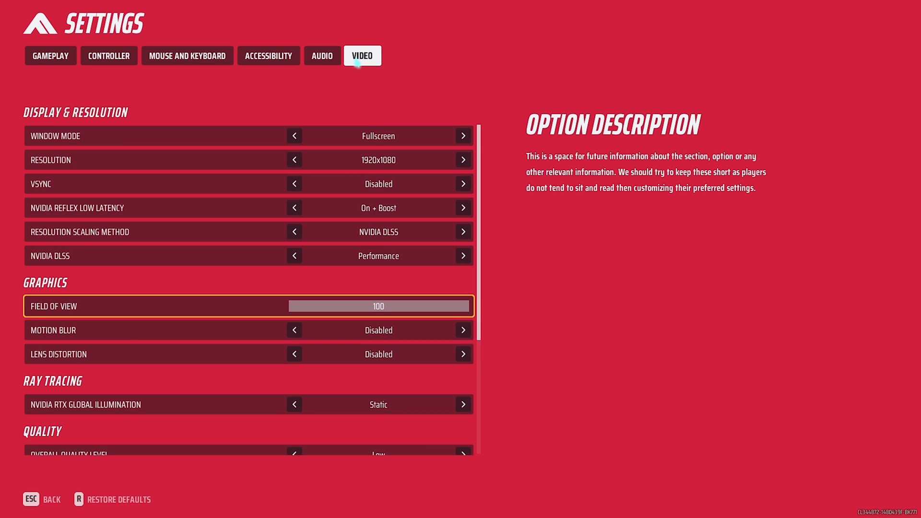
mouse_move(65, 146)
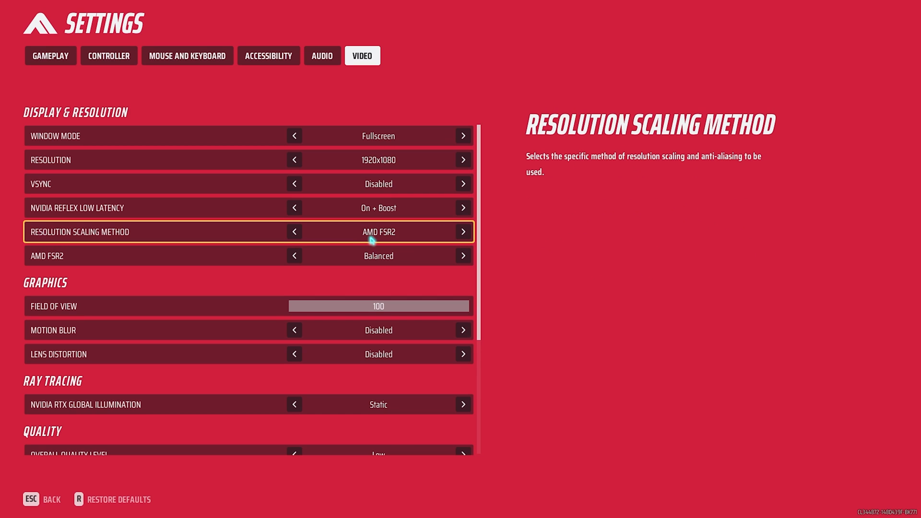
click(462, 256)
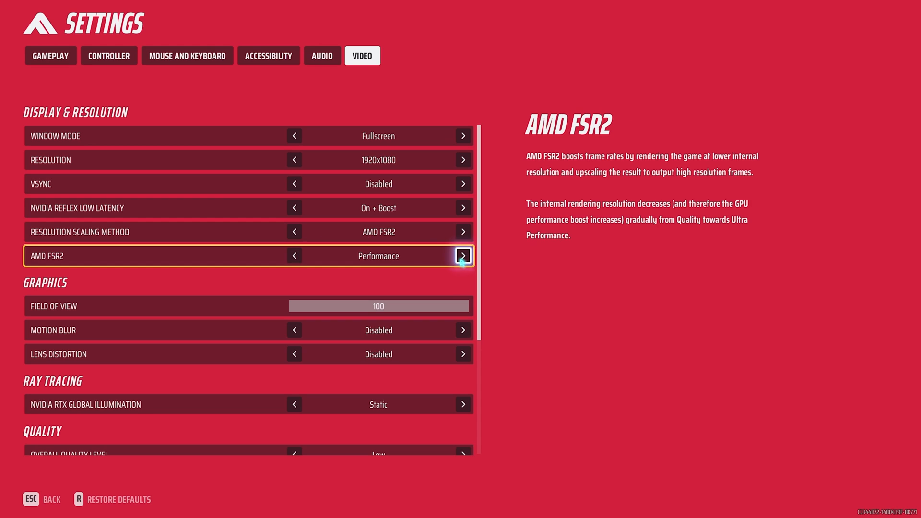
click(463, 230)
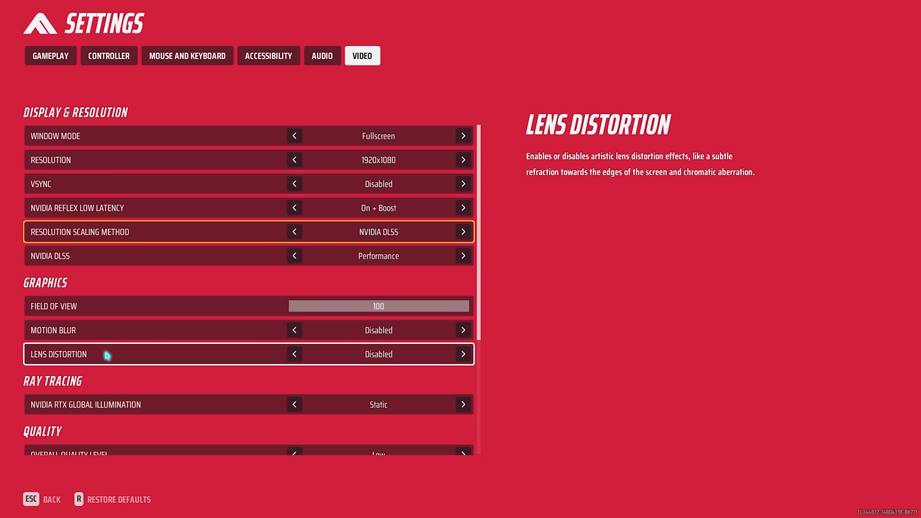
scroll(down, 3)
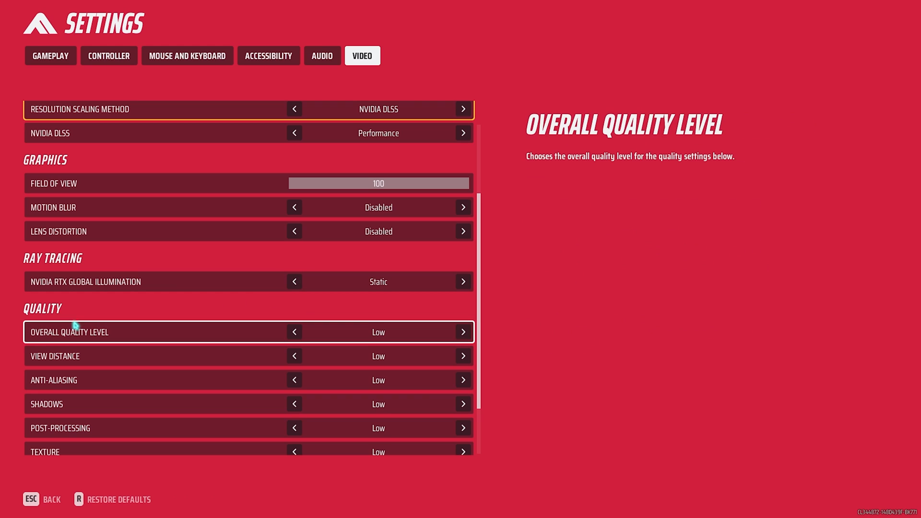
scroll(down, 3)
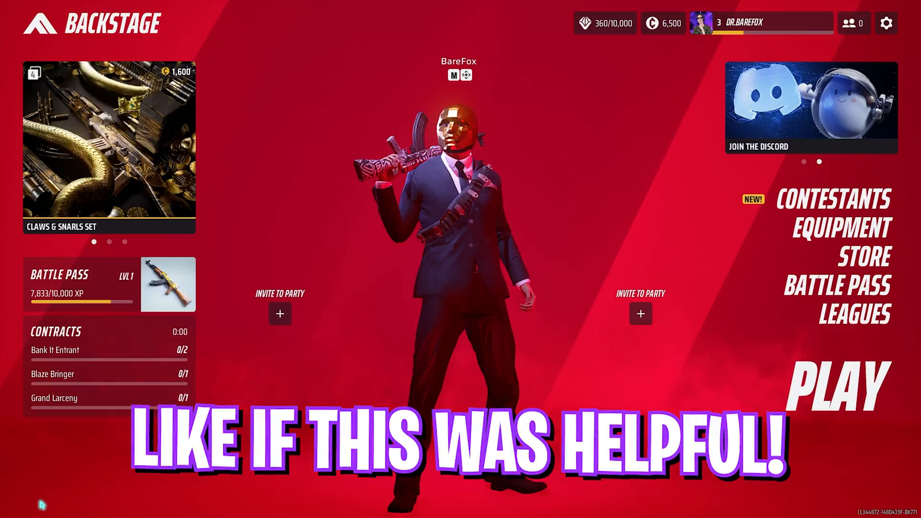
Exit the video settings back to The Finals' Backstage lobby.
click(835, 384)
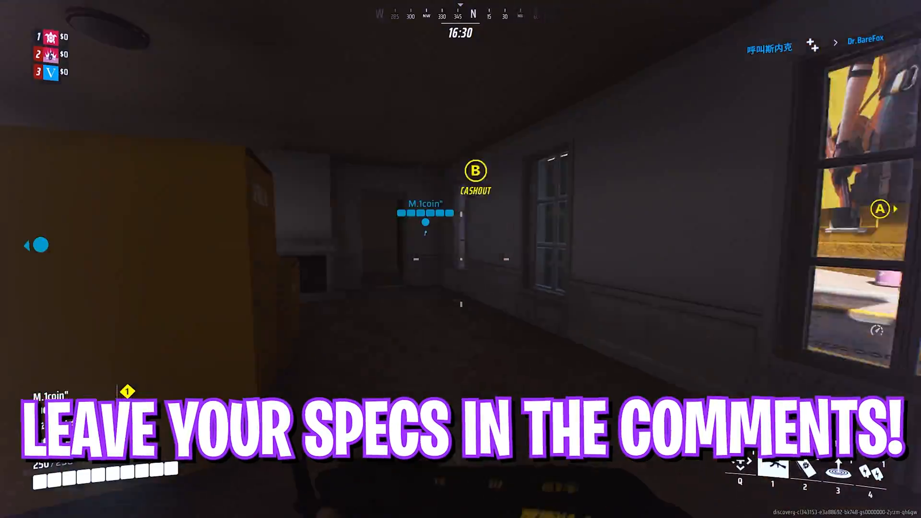